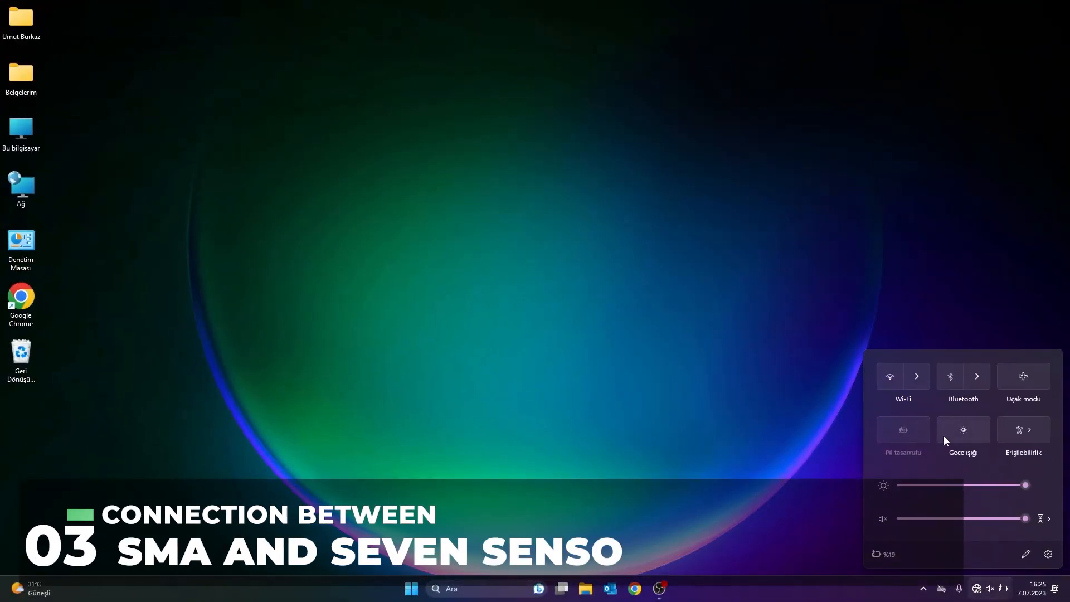
# Step: Launch Google Chrome from the taskbar
pyautogui.click(902, 376)
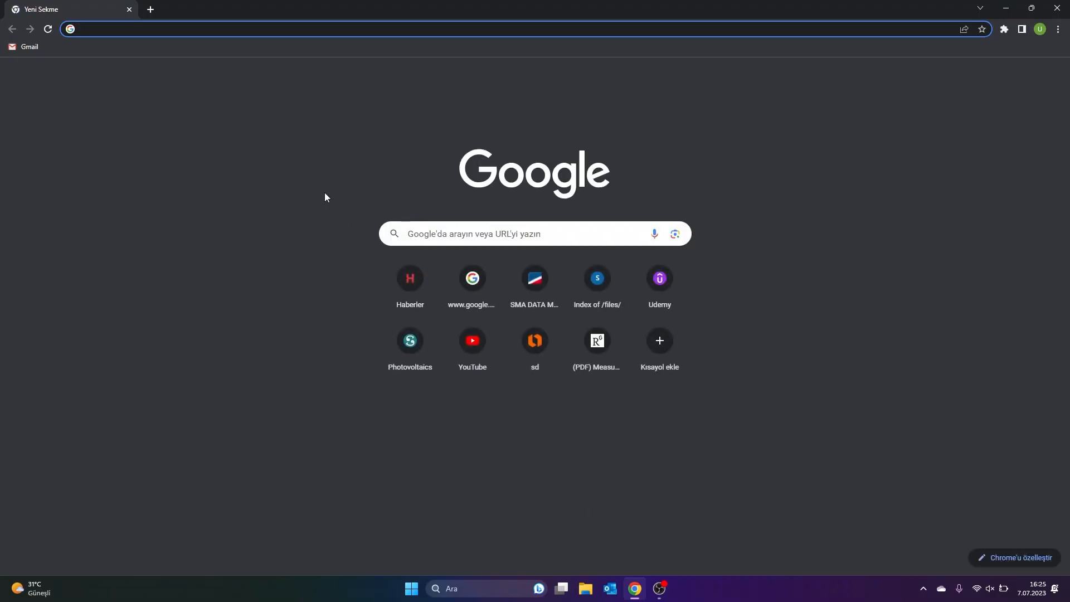
# Step: Go to the Data Manager web interface at 192.168.12.3 in Chrome
pyautogui.write('192.168.12.3/webui')
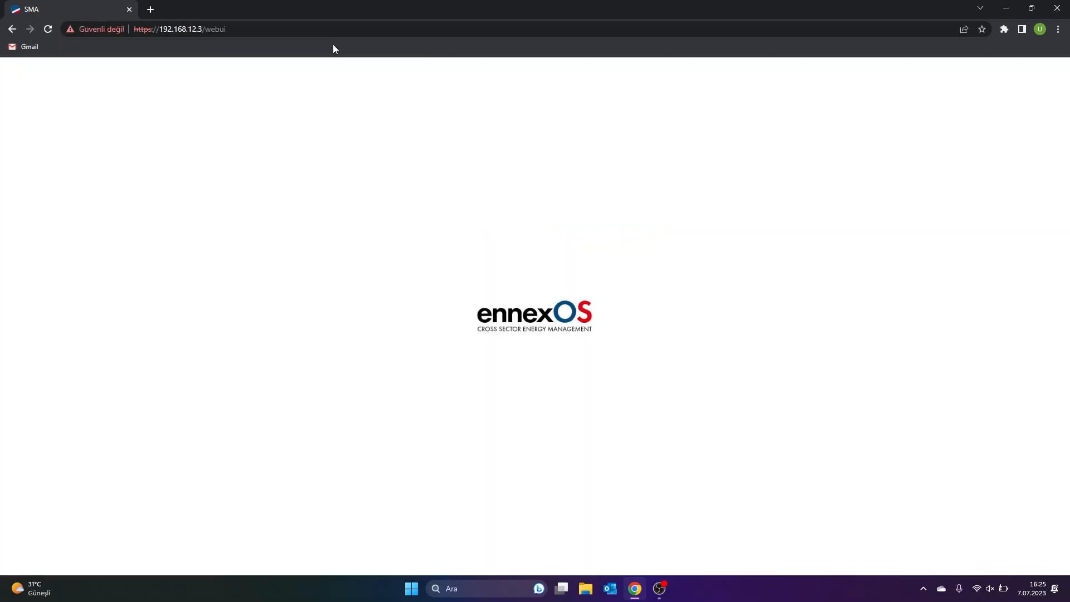
# Step: Sign in with the saved SevenSensor login and go to Configuration > Device administration
pyautogui.click(534, 220)
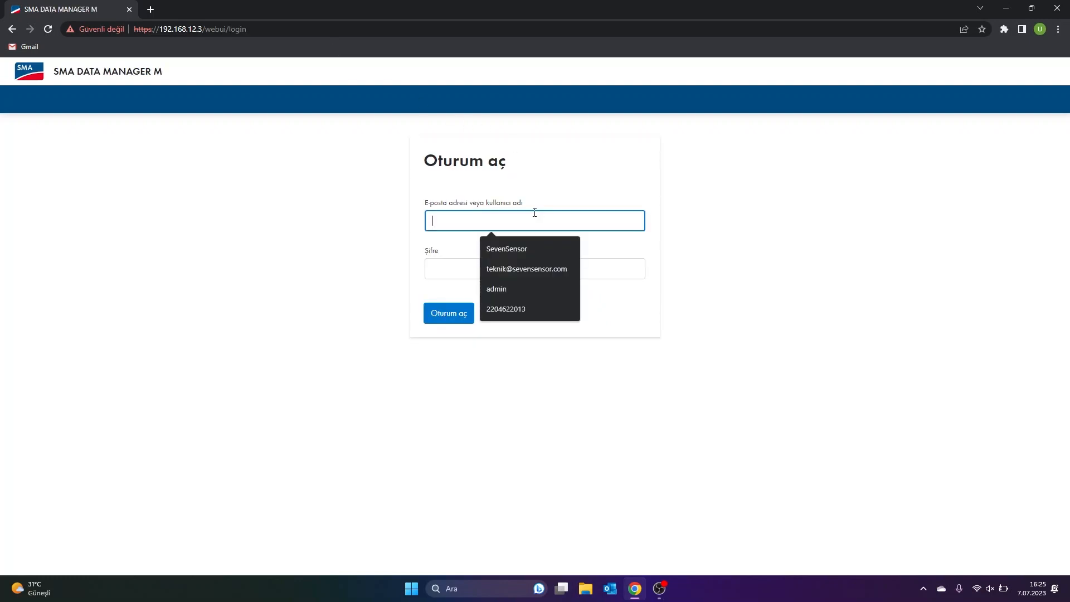
pyautogui.write('SevenSens')
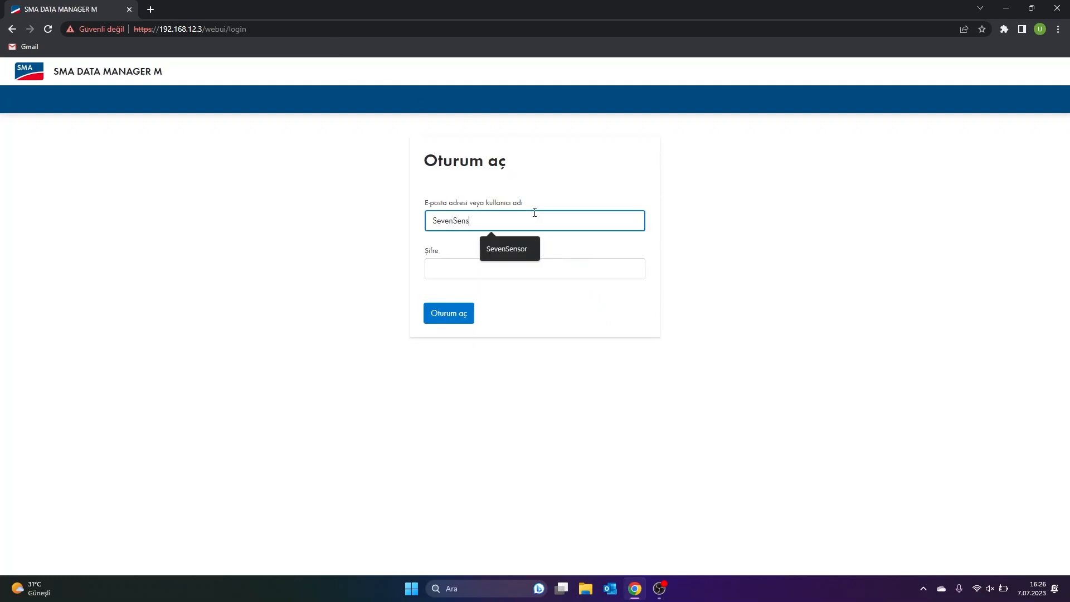
pyautogui.click(448, 313)
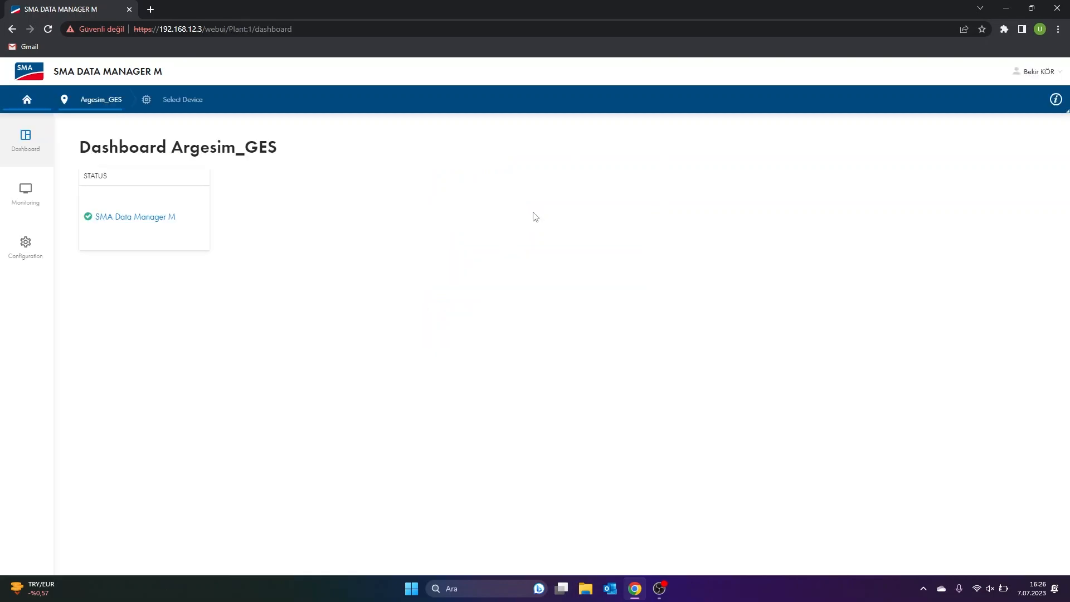
pyautogui.click(25, 247)
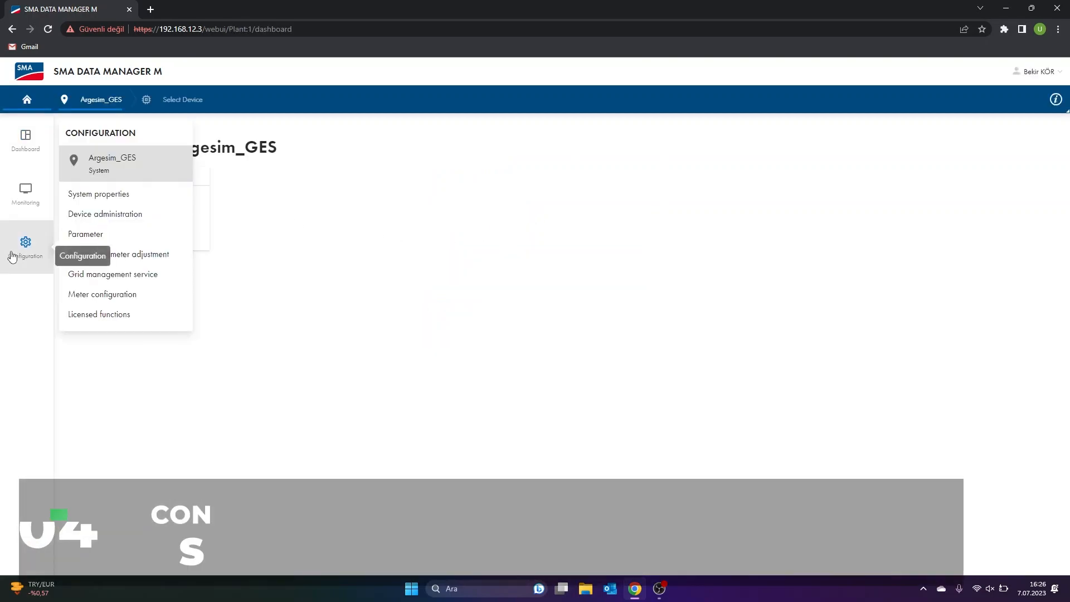
pyautogui.click(104, 213)
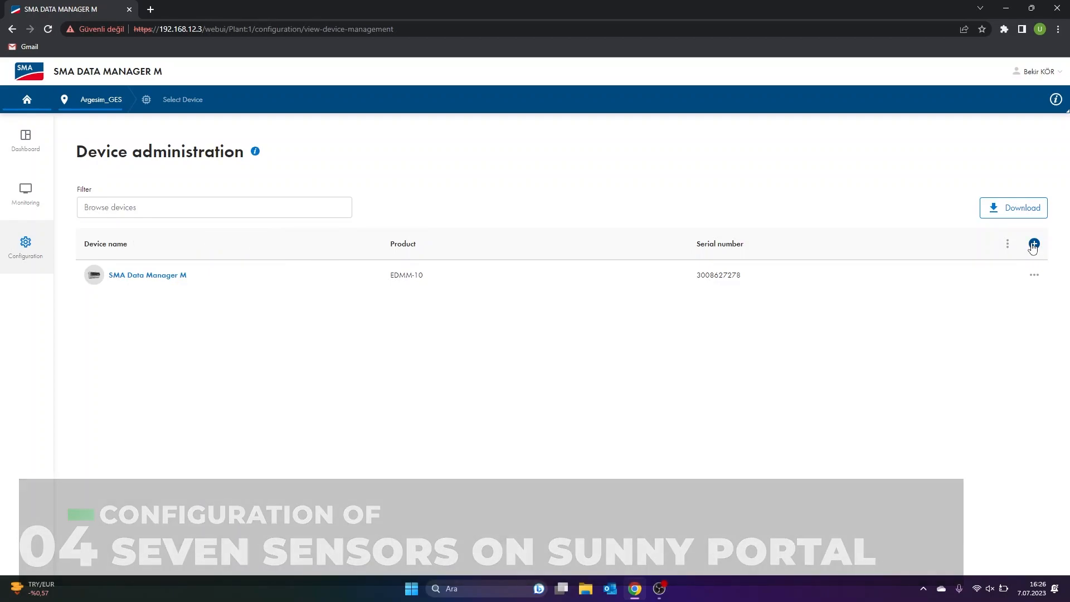
# Step: Begin registering a Modbus device on the COM1 RS485 Modbus RTU interface
pyautogui.click(1033, 243)
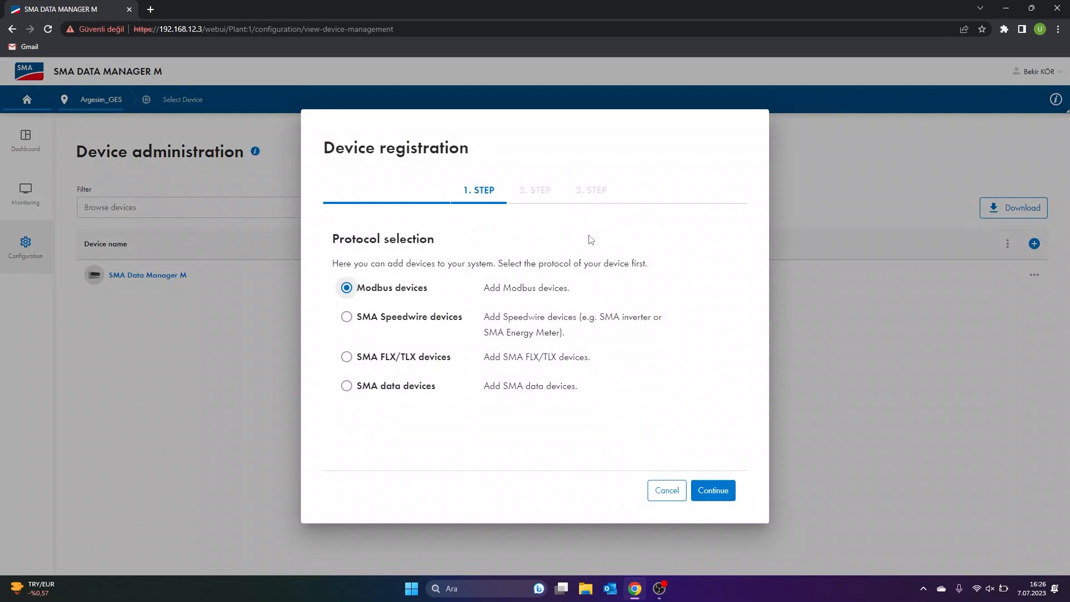
pyautogui.moveTo(691, 456)
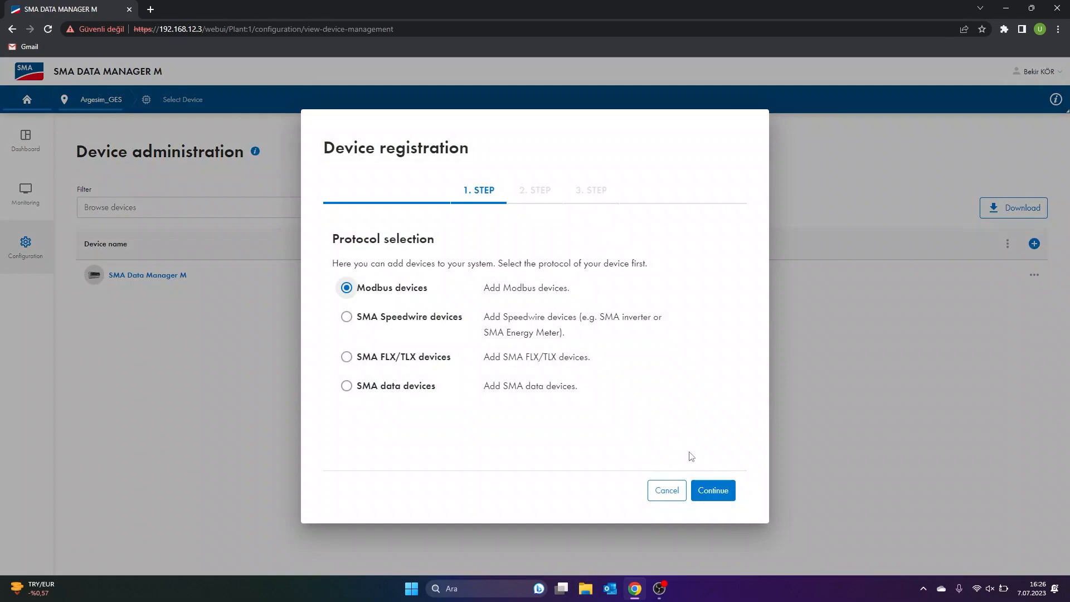
pyautogui.click(711, 489)
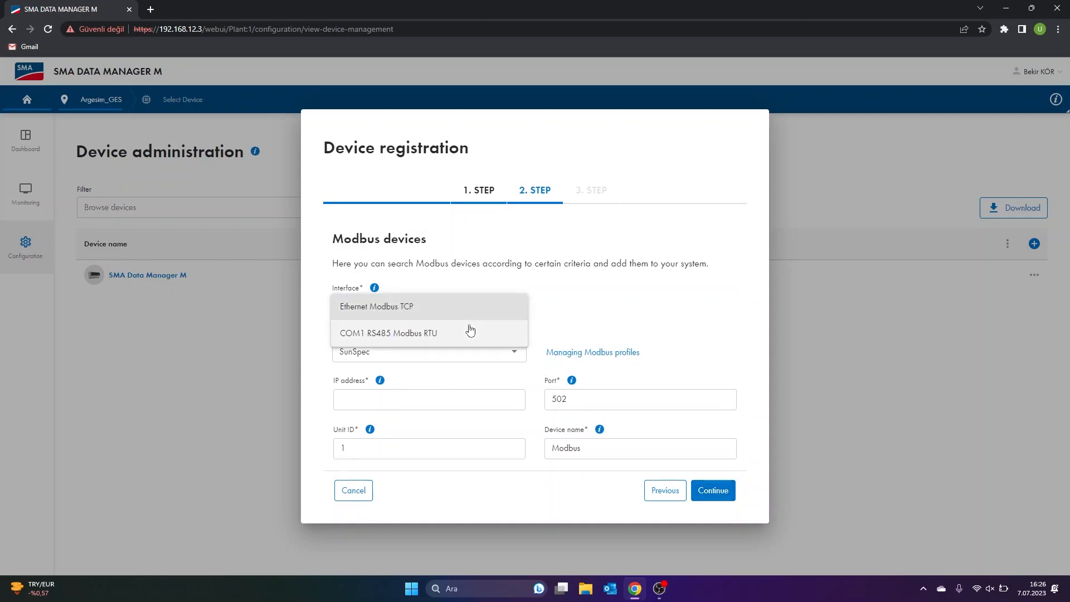
pyautogui.click(388, 333)
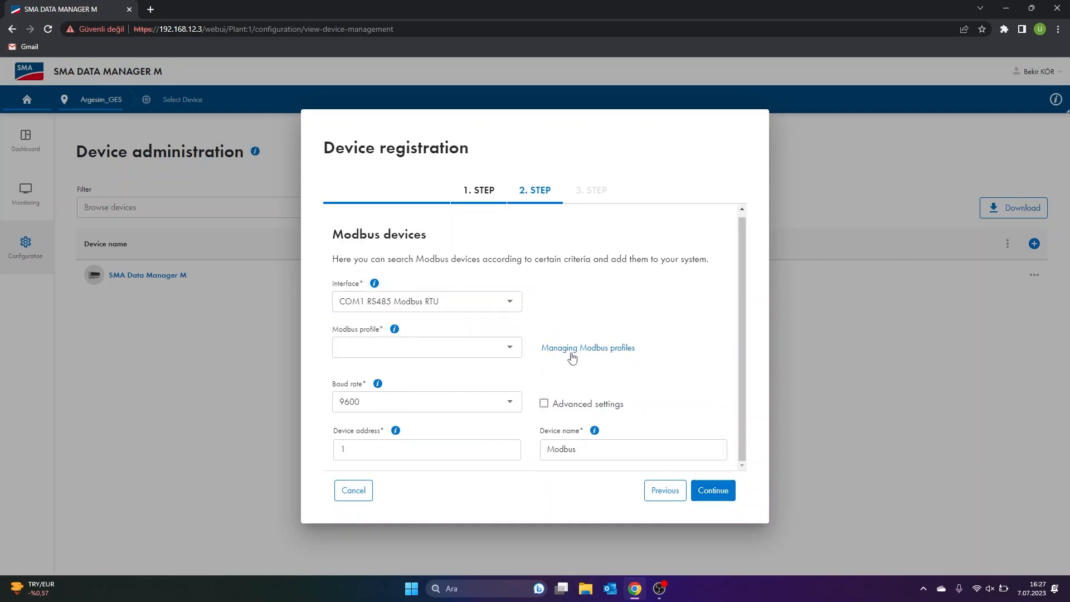
# Step: Create a new Modbus profile named SevenSensör
pyautogui.click(587, 347)
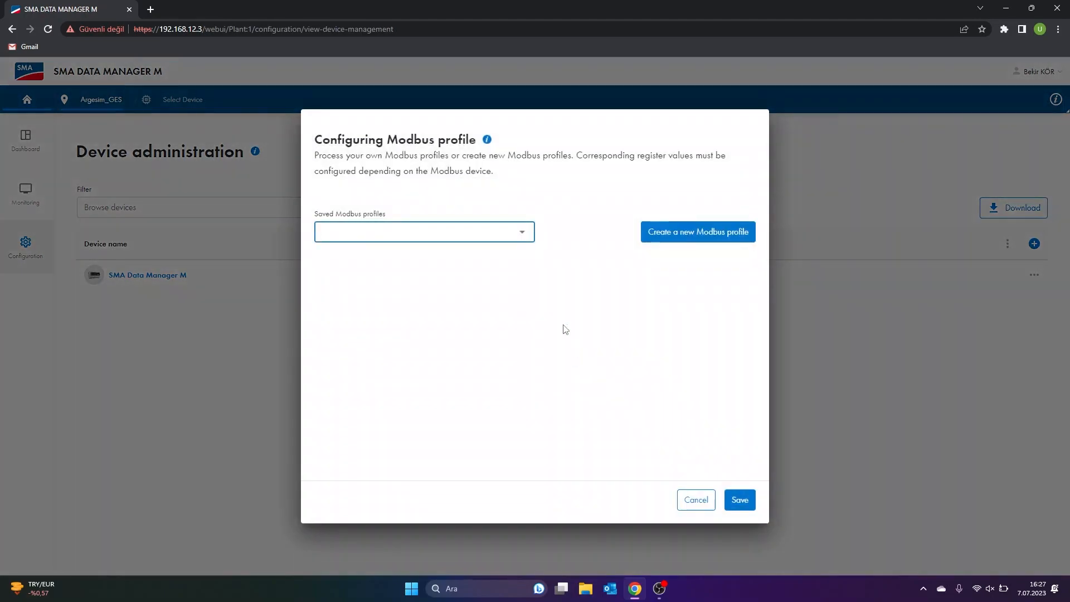
pyautogui.click(697, 231)
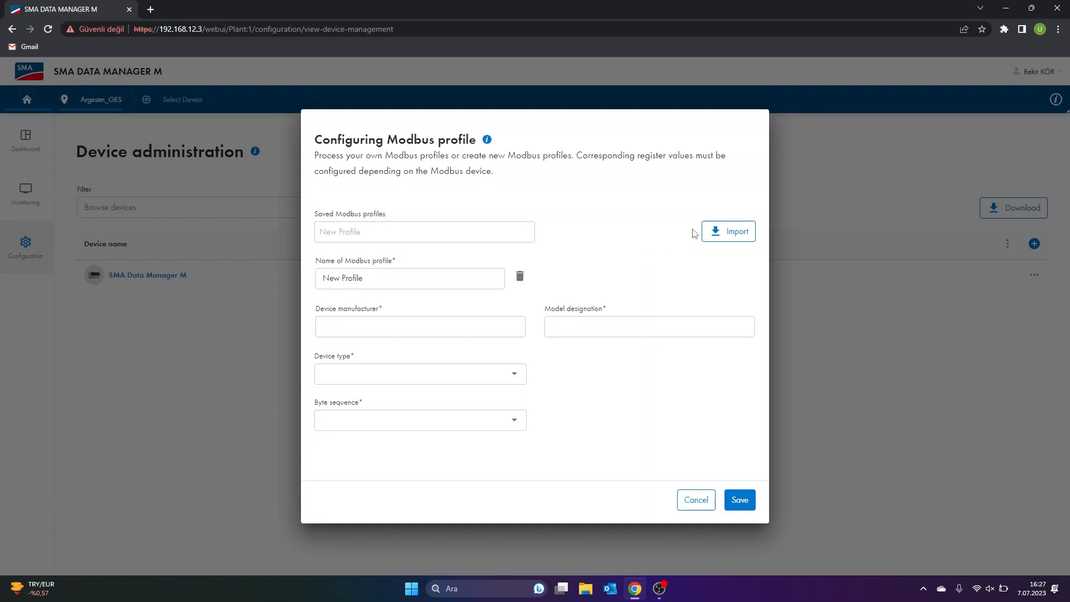
pyautogui.click(409, 278)
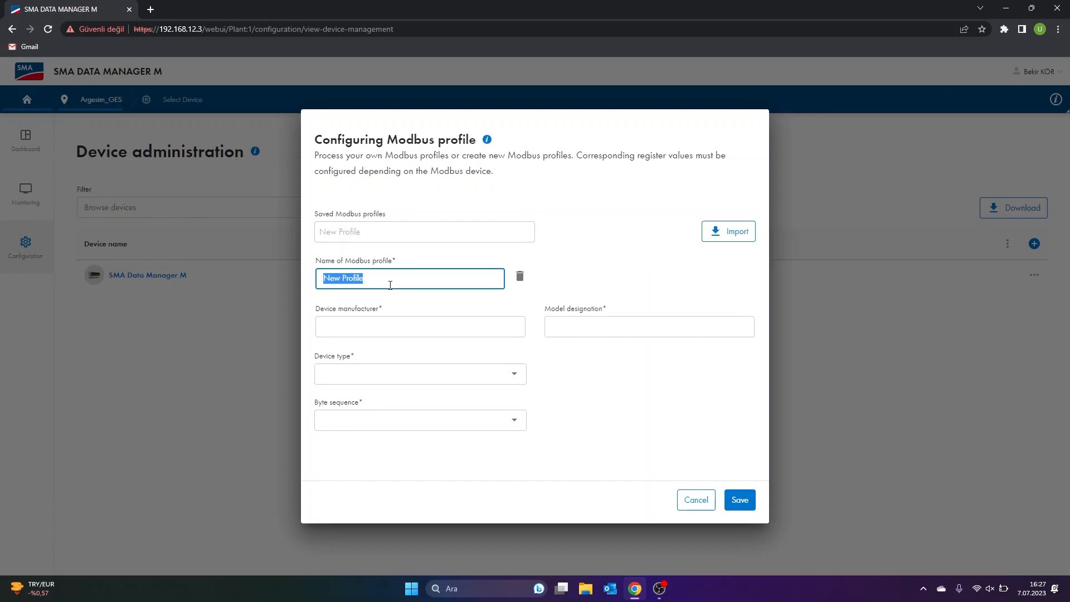
pyautogui.write('SevenSensör')
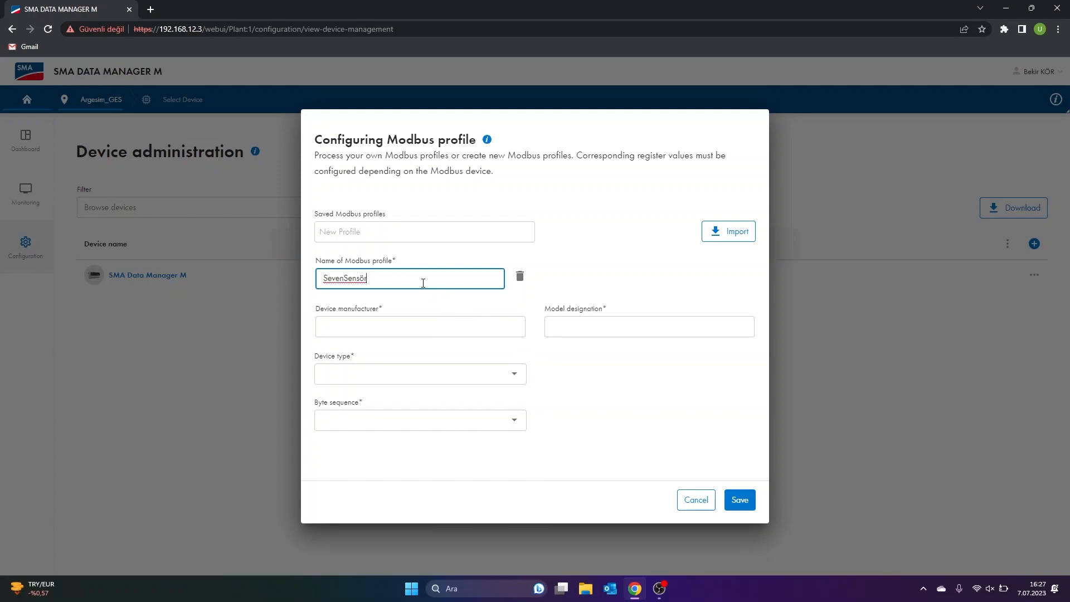
# Step: Set manufacturer Seven Sensor Solutions, model 3S-IS, and device type Sensor System in General
pyautogui.click(420, 326)
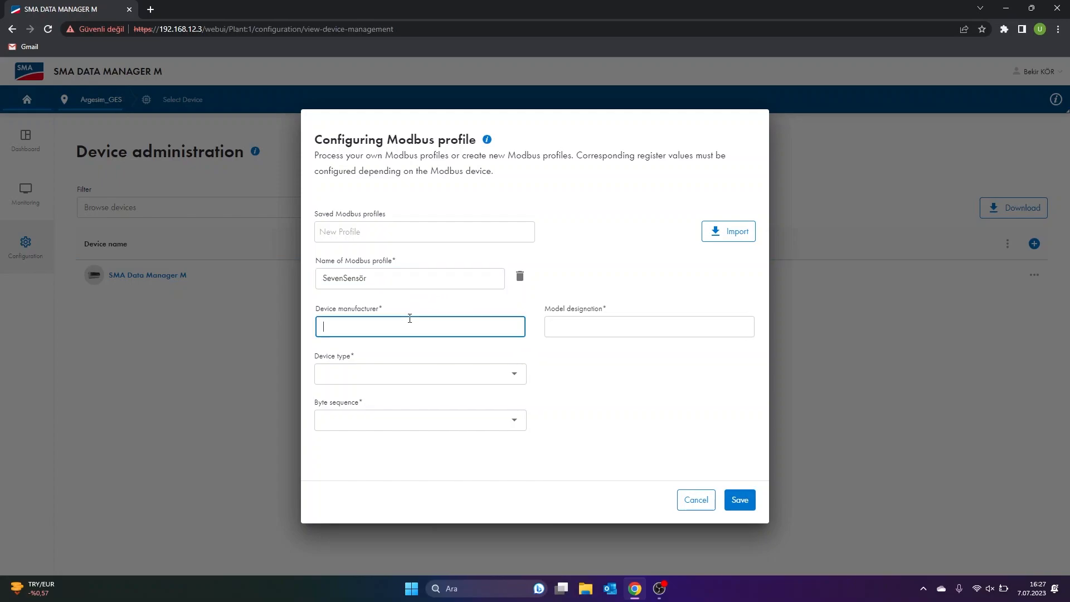
pyautogui.write('Seven Sensor Solutions')
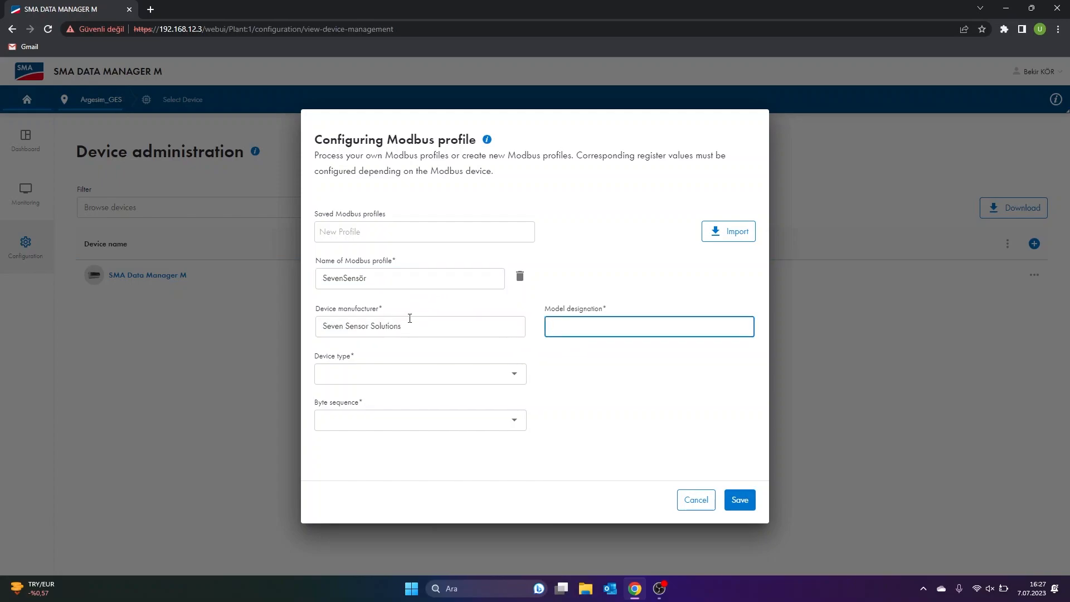
pyautogui.write('3S-')
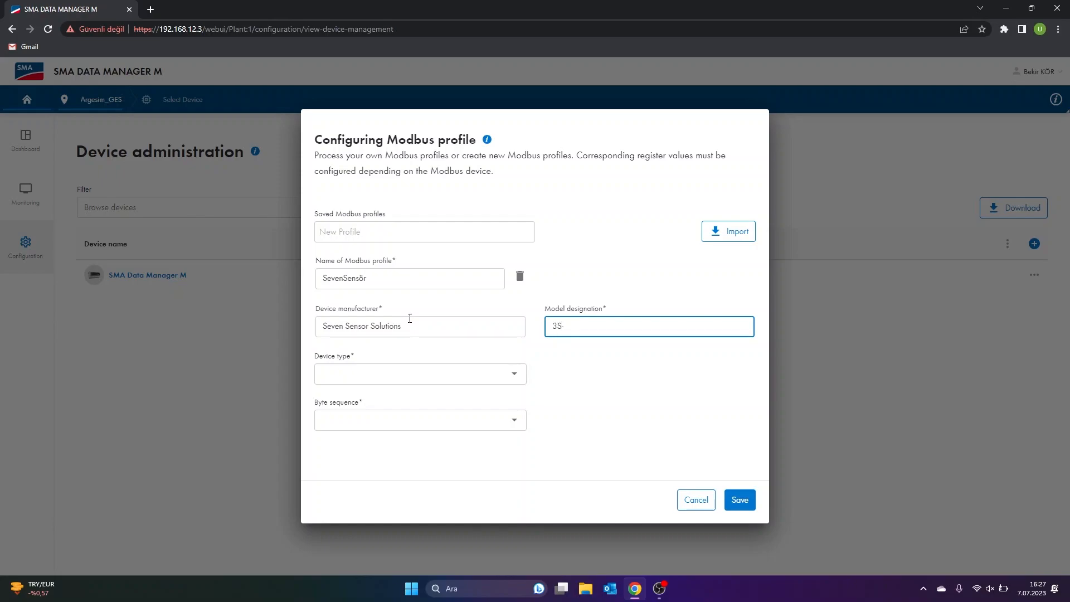
pyautogui.write('IS')
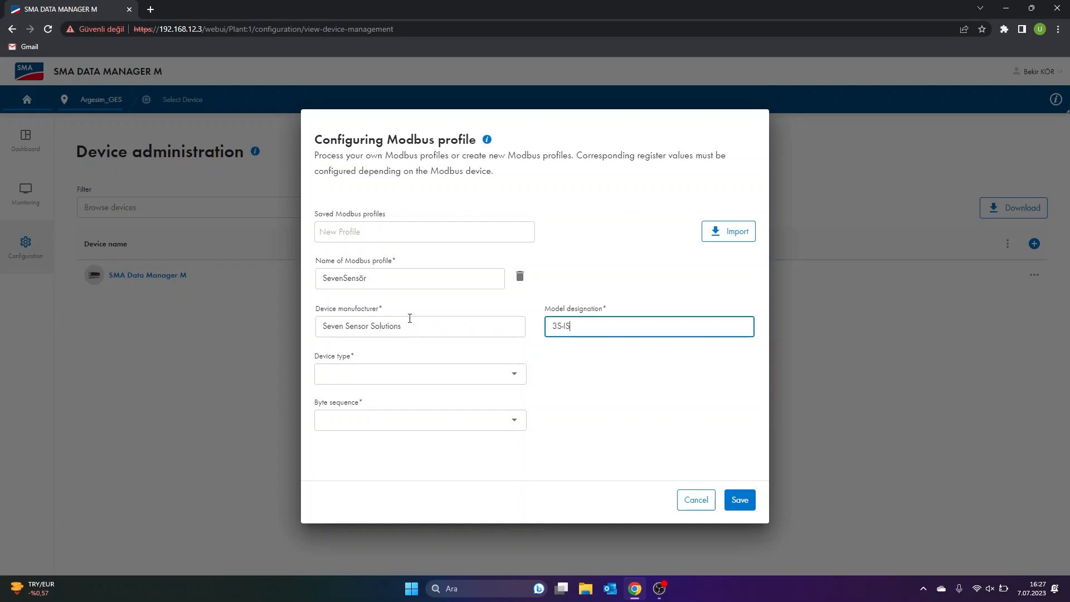
pyautogui.click(413, 374)
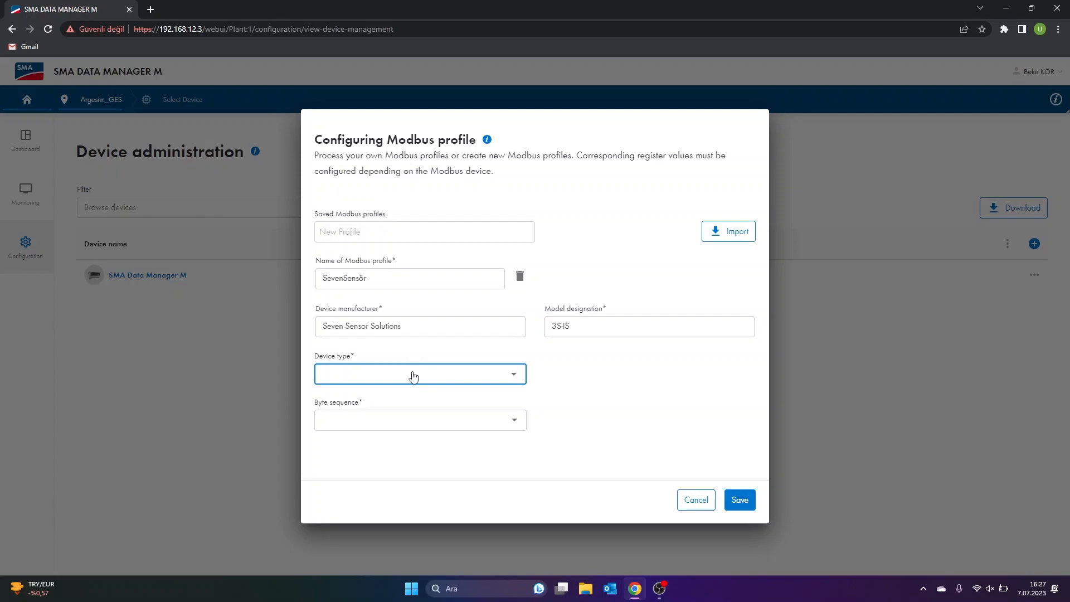
pyautogui.click(419, 374)
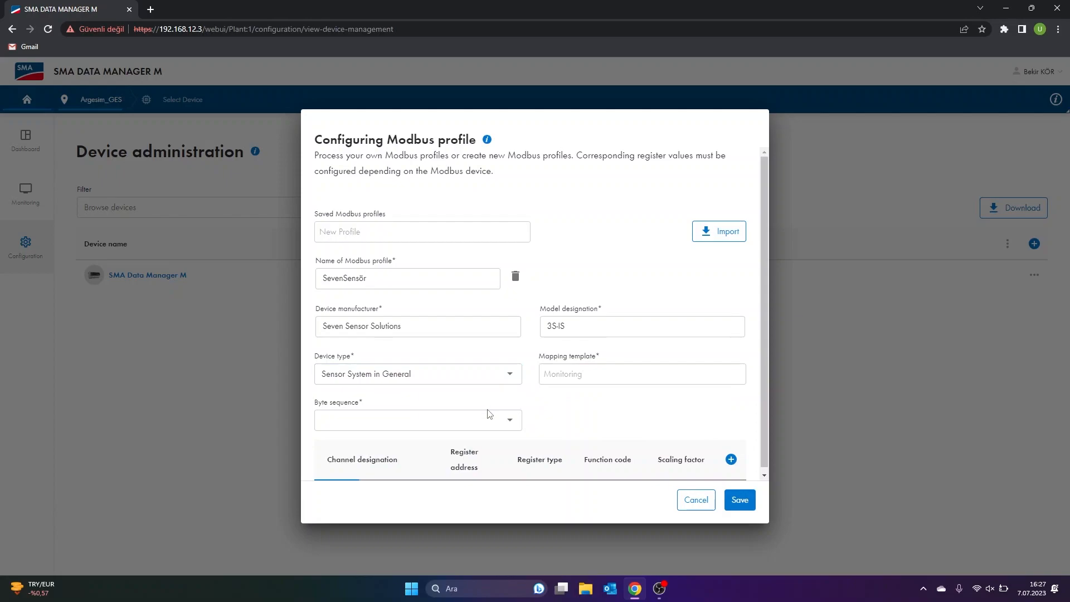
# Step: Set Big-Endian byte order and add channels Insolation (register 5) and Temperature [1] (17)
pyautogui.click(416, 420)
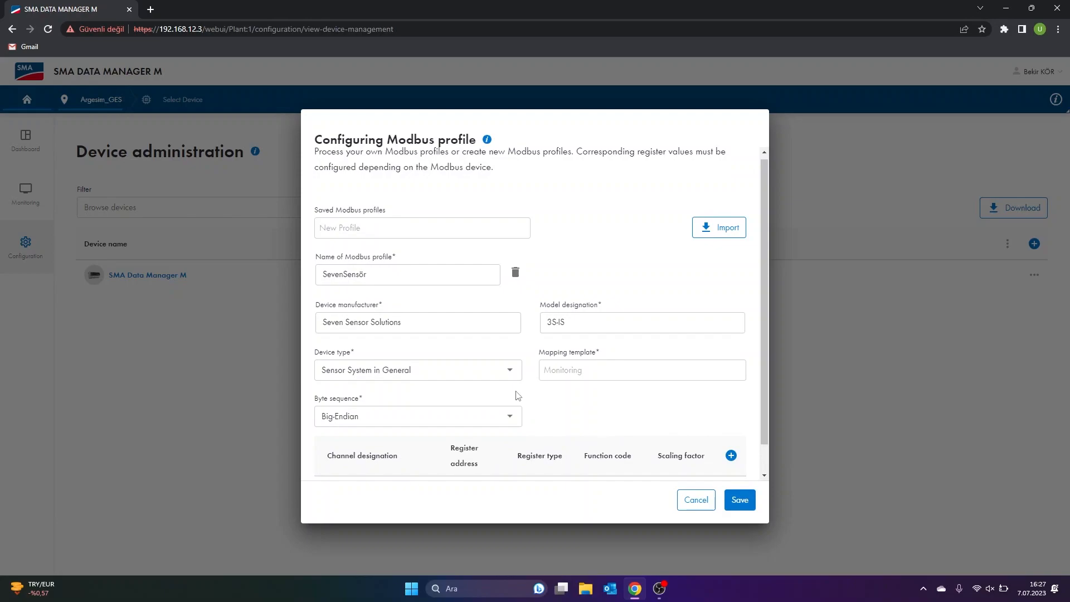
pyautogui.click(730, 455)
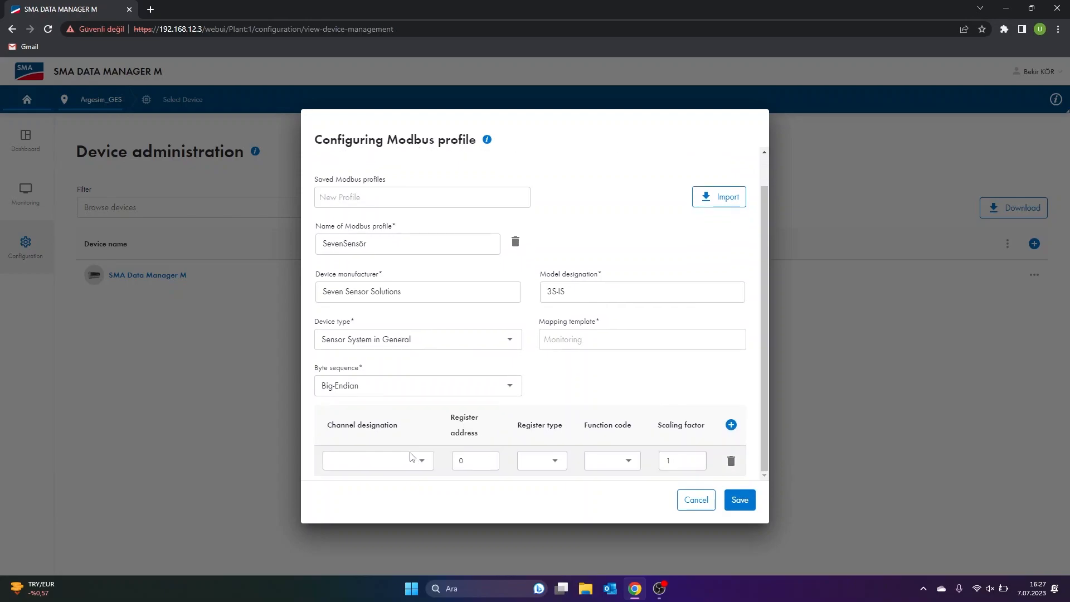
pyautogui.click(376, 459)
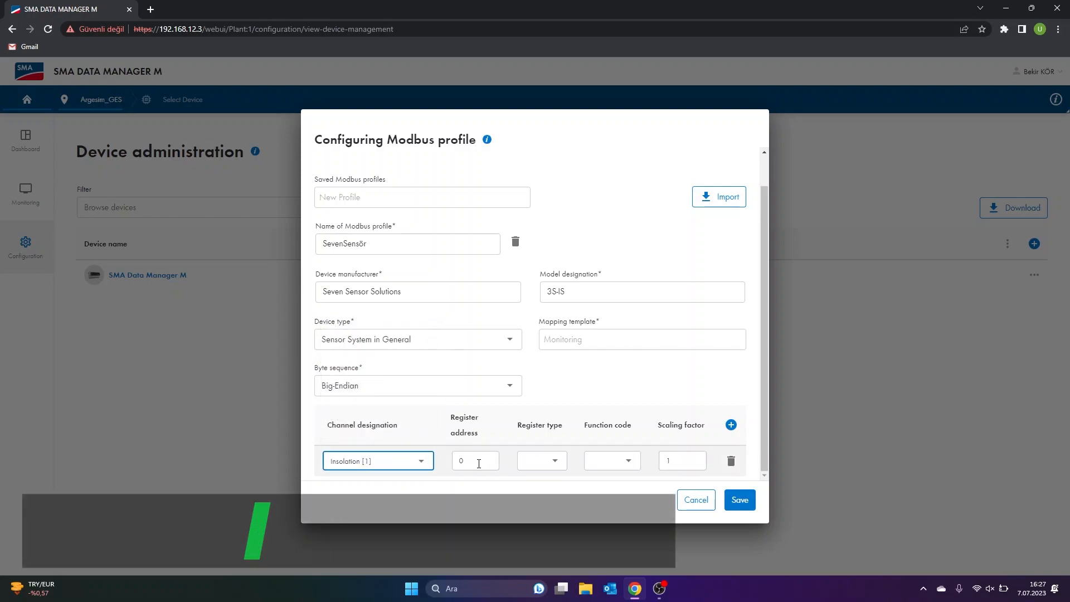
pyautogui.write('5')
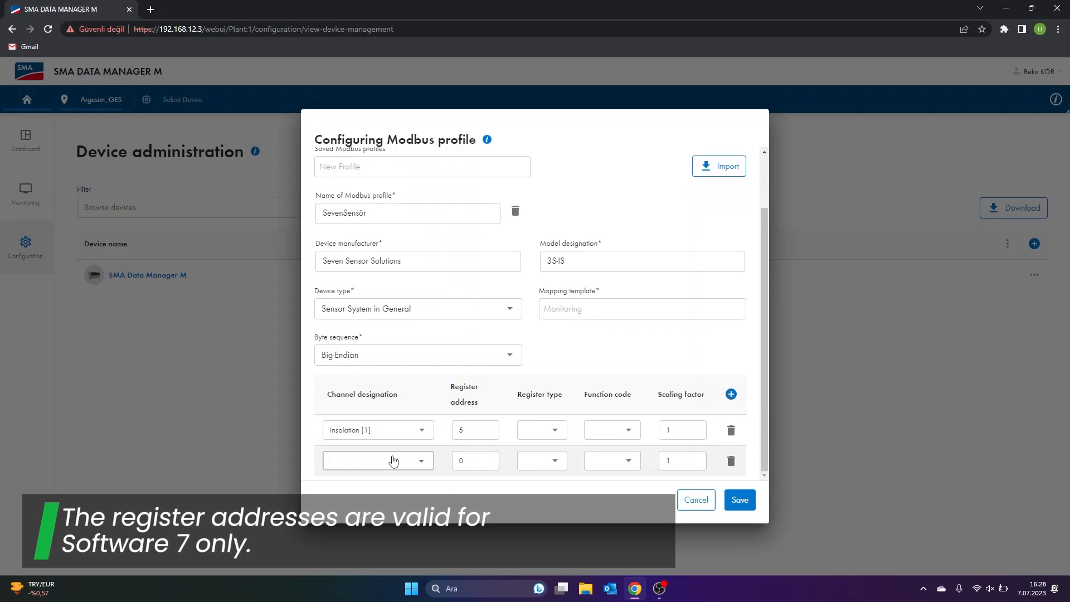
pyautogui.click(378, 460)
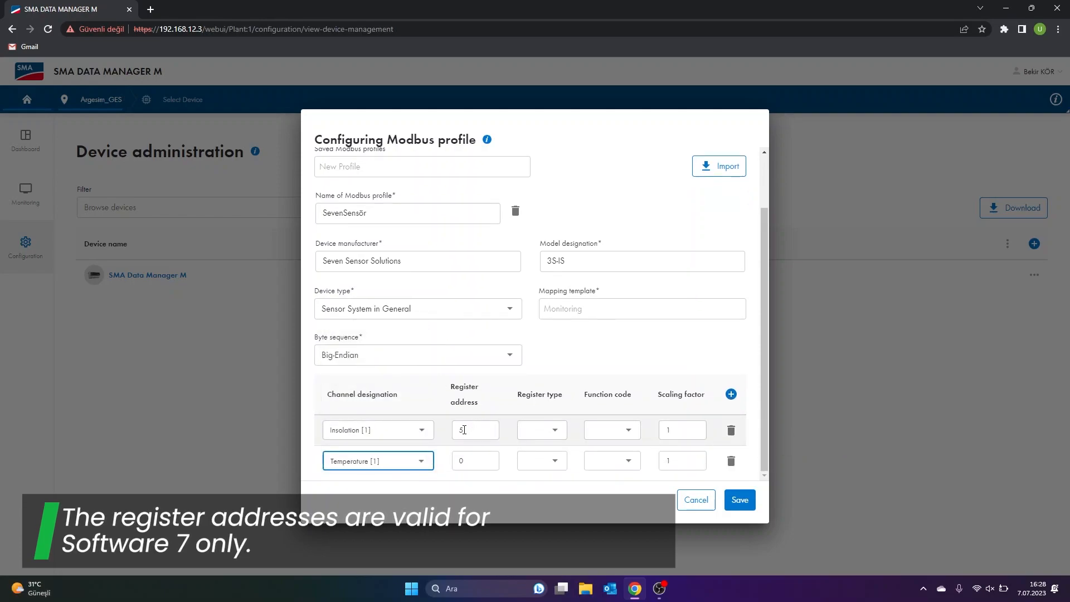
pyautogui.write('17')
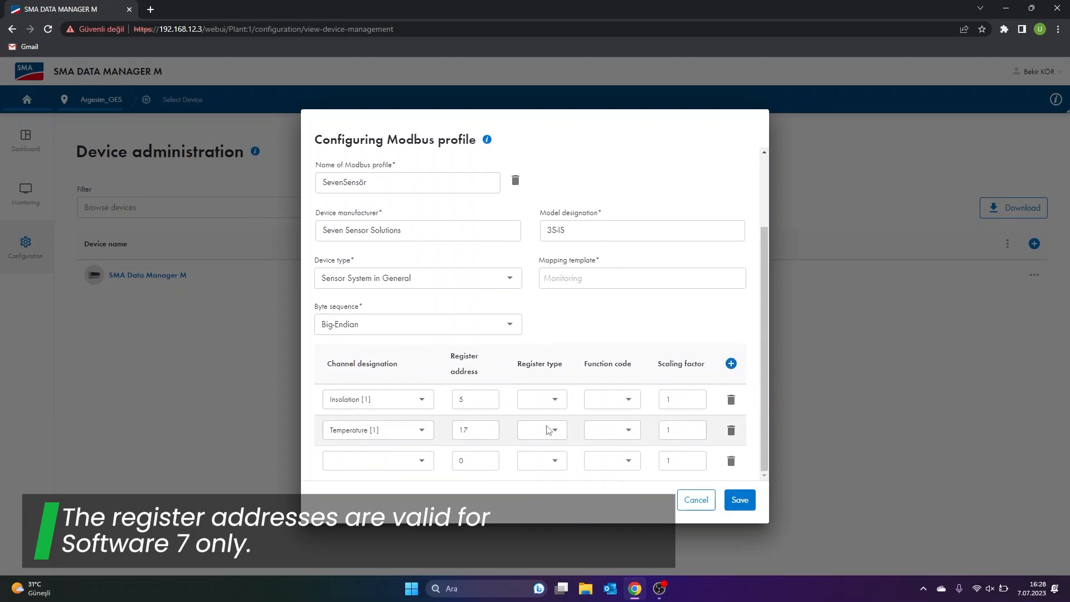
pyautogui.click(377, 460)
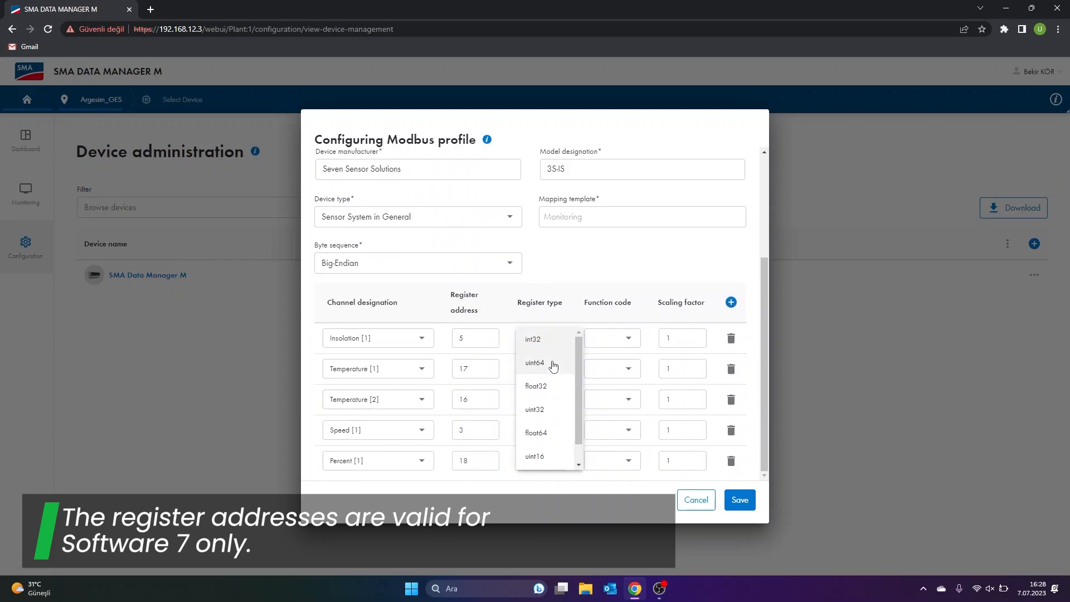
# Step: Set register type uint16 for Insolation and int16 for Temperature [1]
pyautogui.scroll(-3)
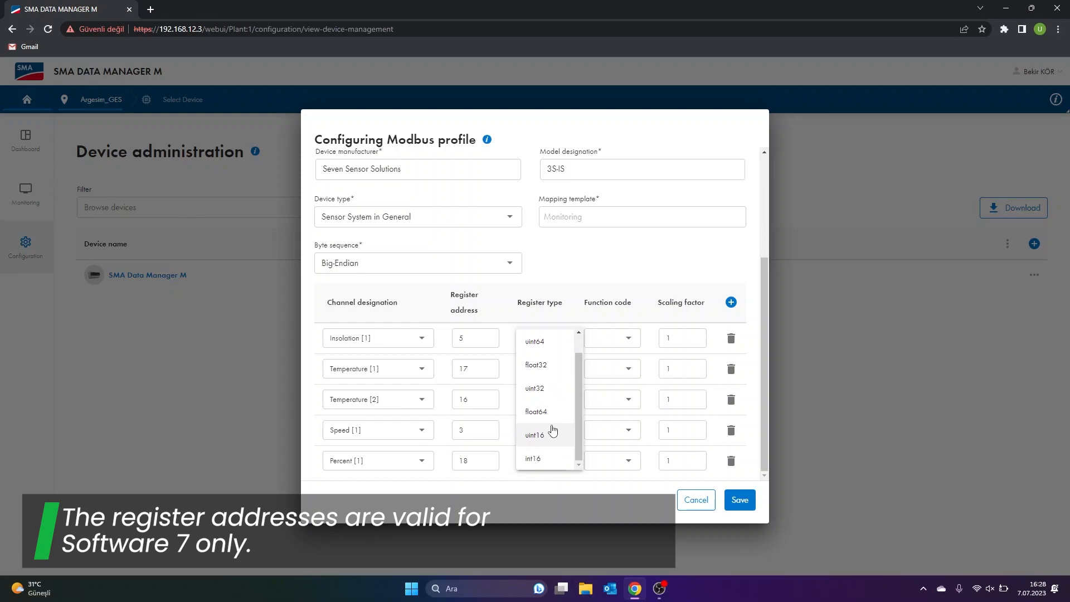
pyautogui.click(534, 434)
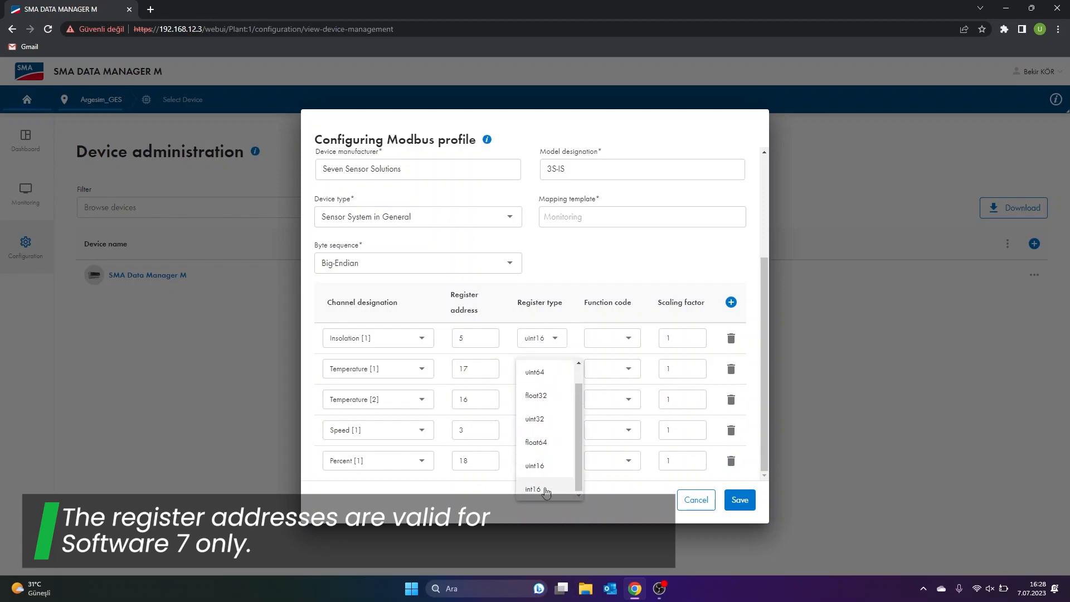
pyautogui.click(535, 489)
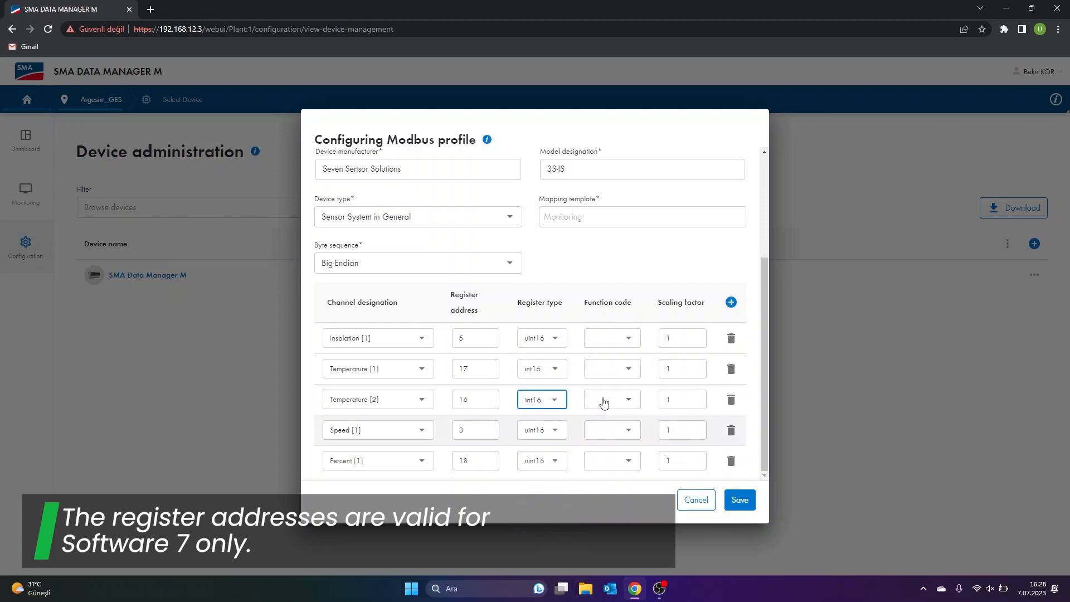
pyautogui.click(611, 338)
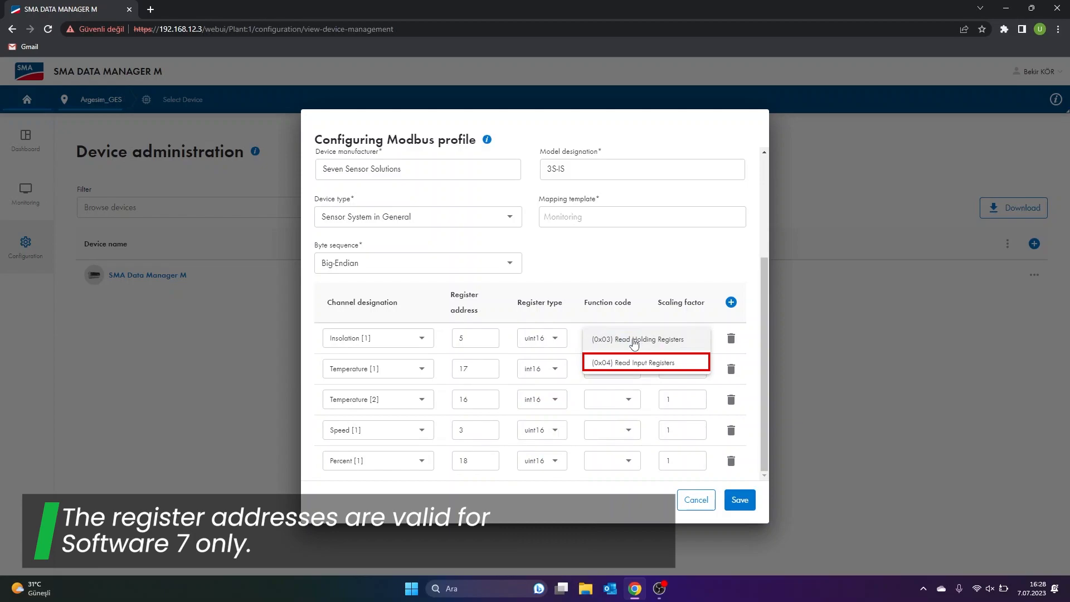
# Step: Set function code (0x04) Read Input Registers and enter scaling factor 0.1
pyautogui.click(644, 361)
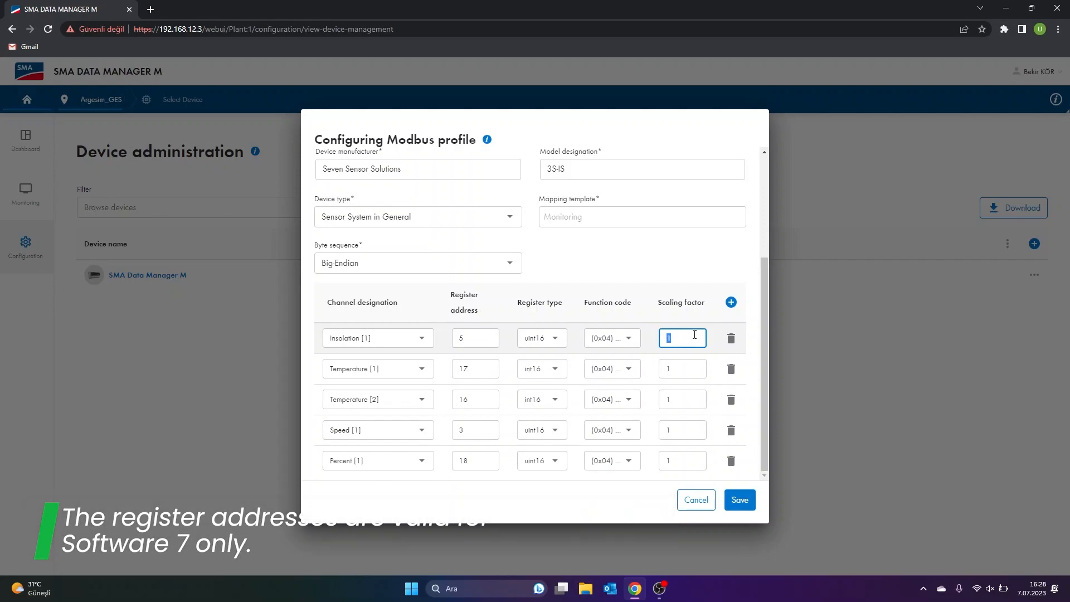
pyautogui.write('0.1')
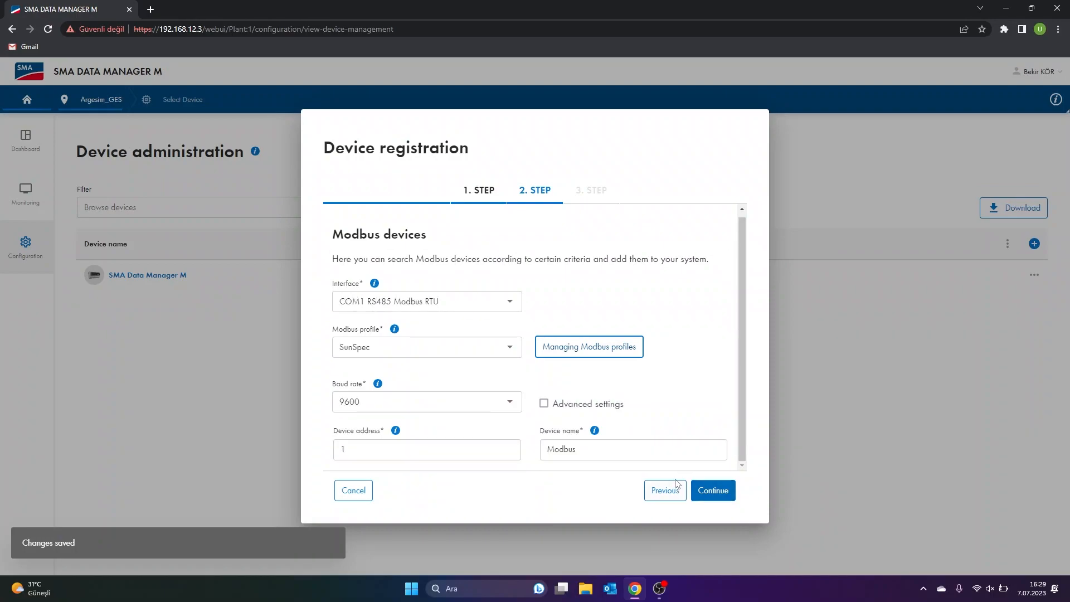
pyautogui.moveTo(588, 392)
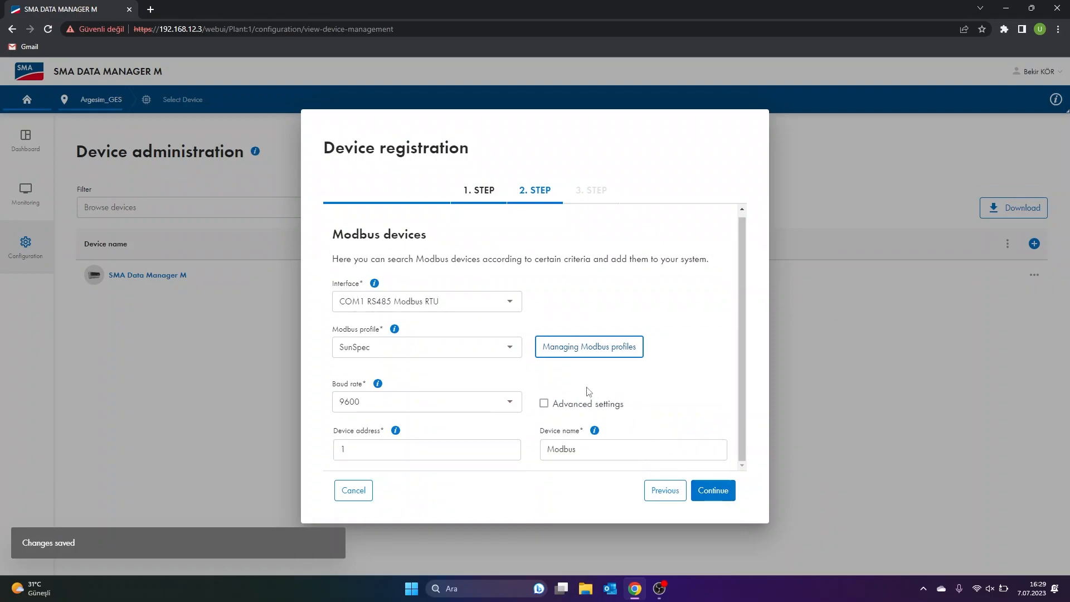
# Step: Choose the SevenSensör Modbus profile with 9600 baud and address 1, then scan for devices
pyautogui.click(426, 301)
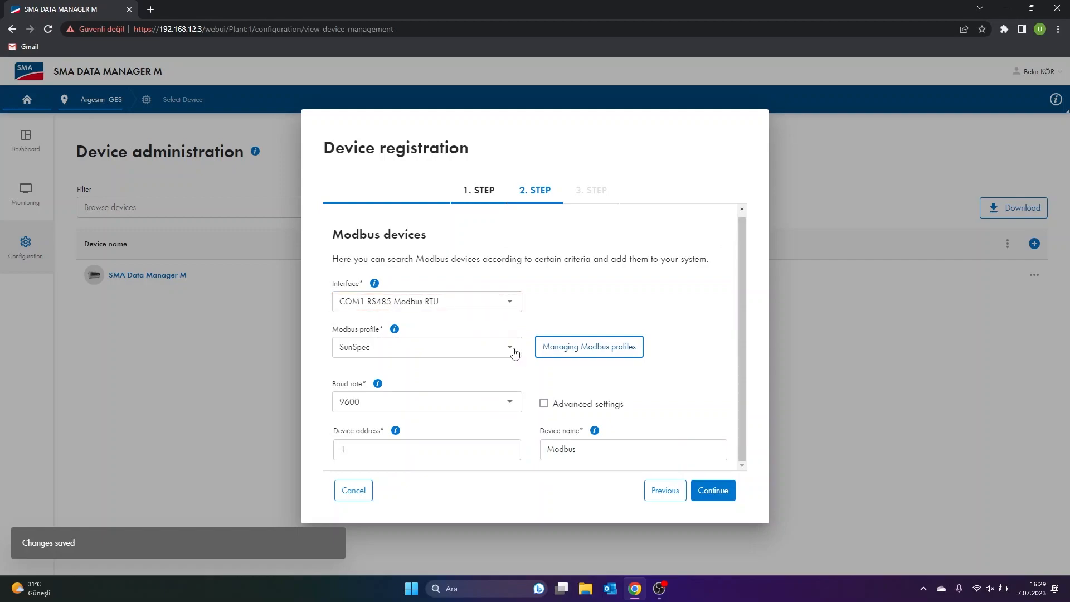
pyautogui.click(507, 346)
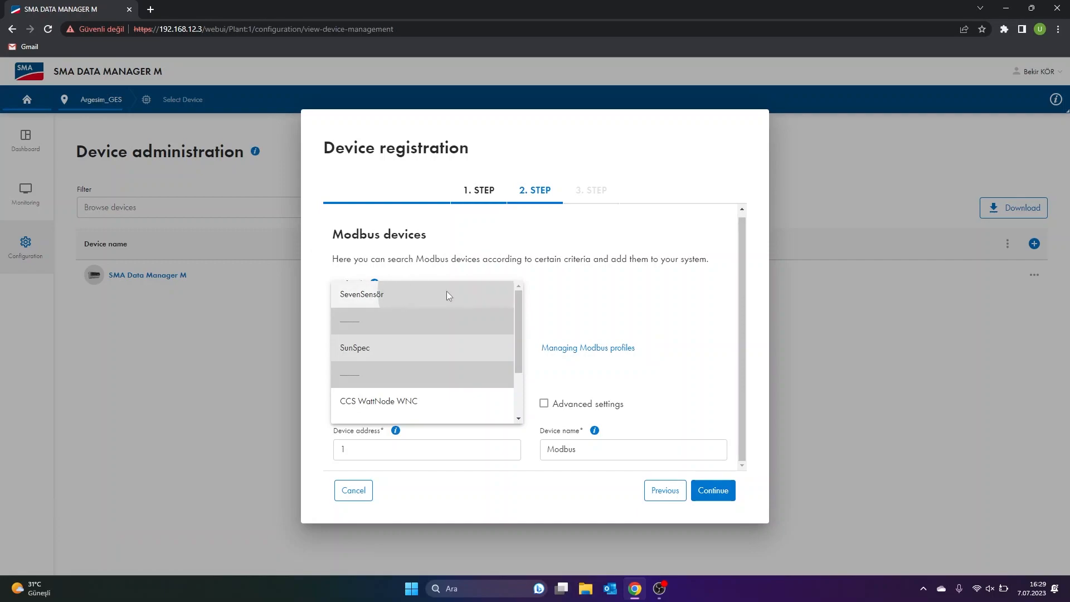
pyautogui.click(361, 294)
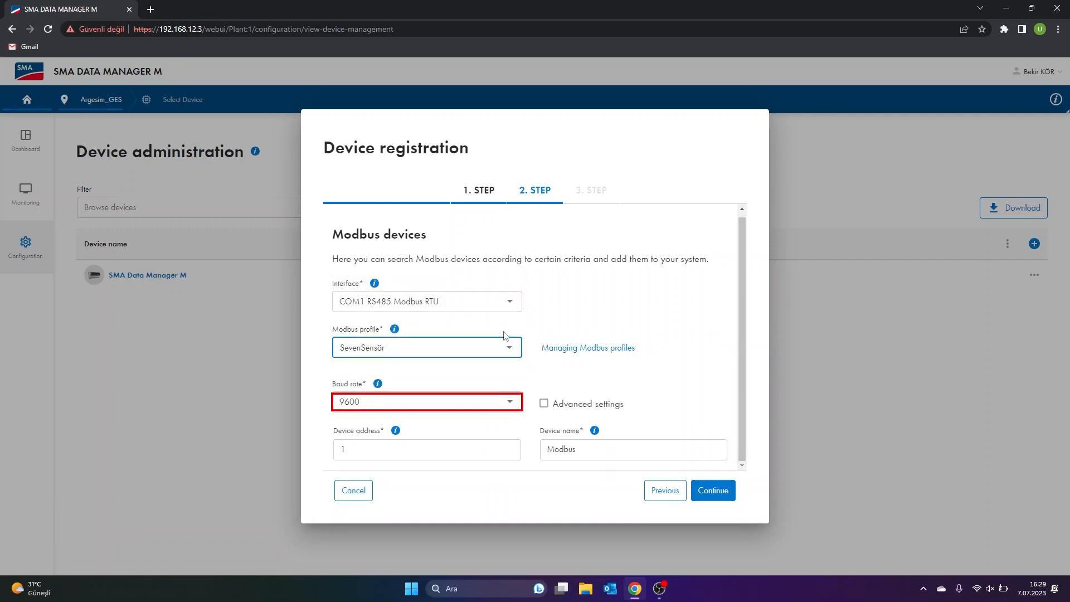
pyautogui.click(426, 449)
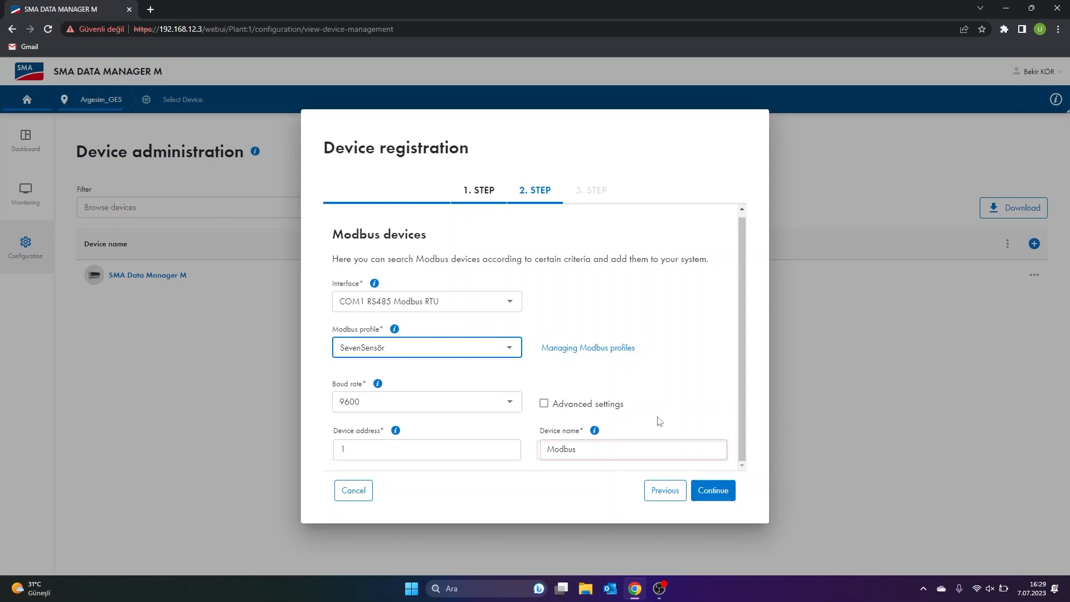
pyautogui.click(712, 489)
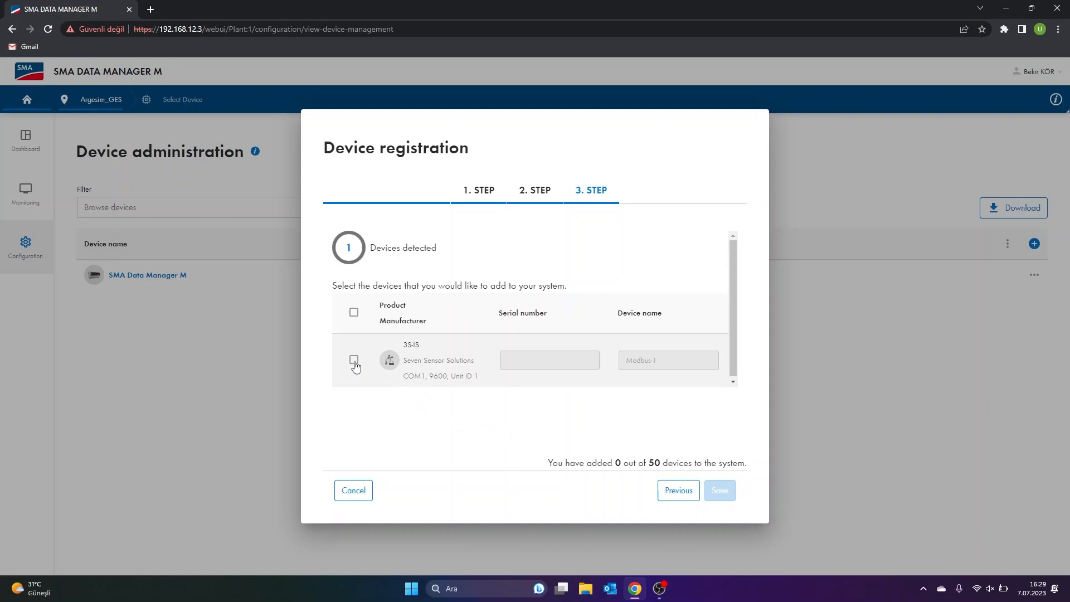
# Step: Select the detected 3S-IS device, give it serial number 3S-IS, and save
pyautogui.click(355, 360)
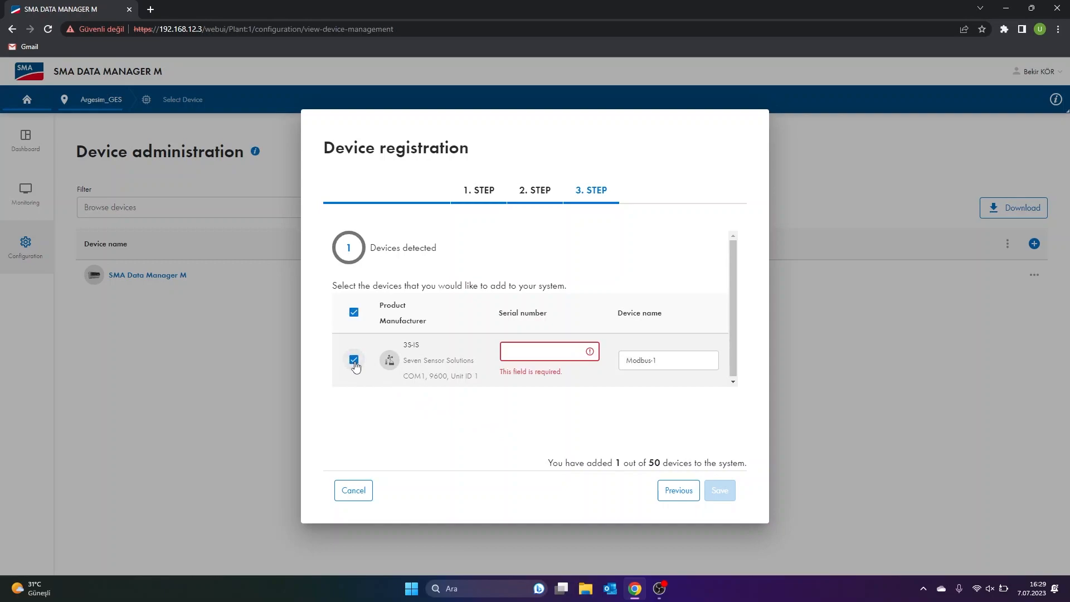
pyautogui.write('3')
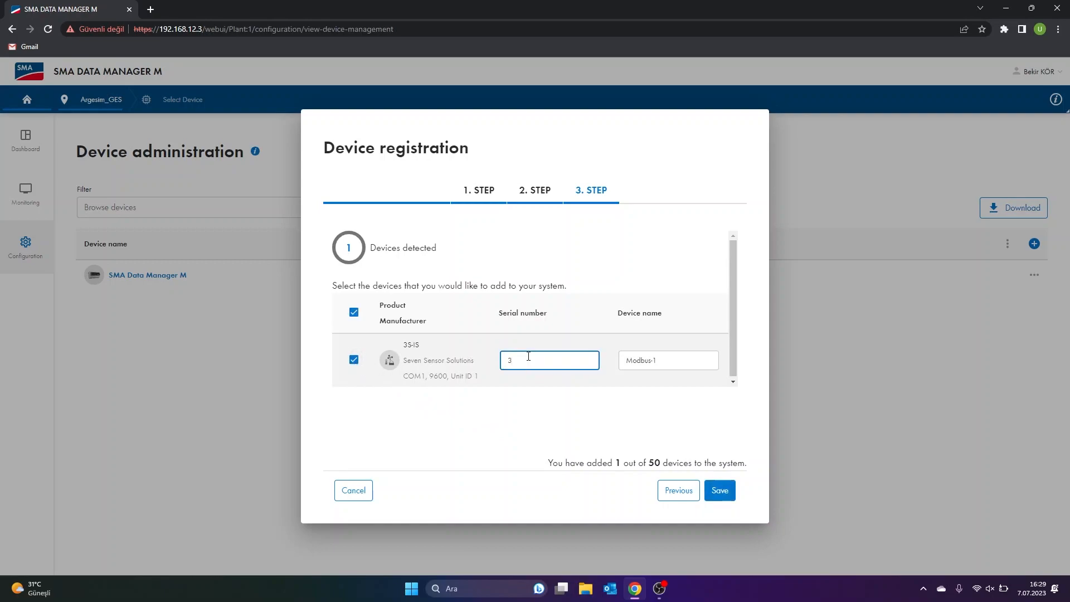
pyautogui.write('S-')
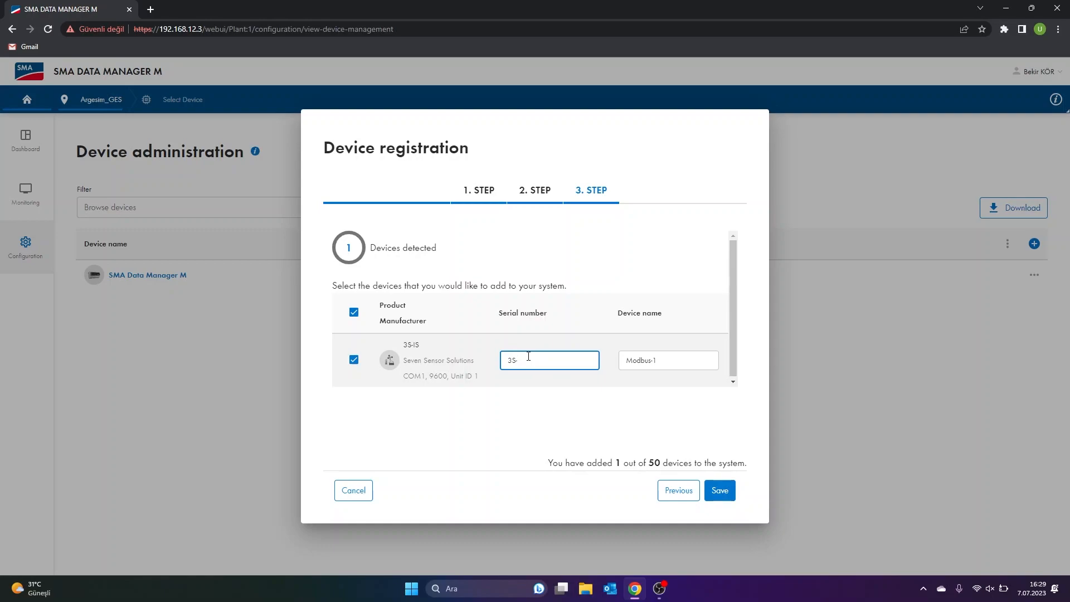
pyautogui.click(718, 490)
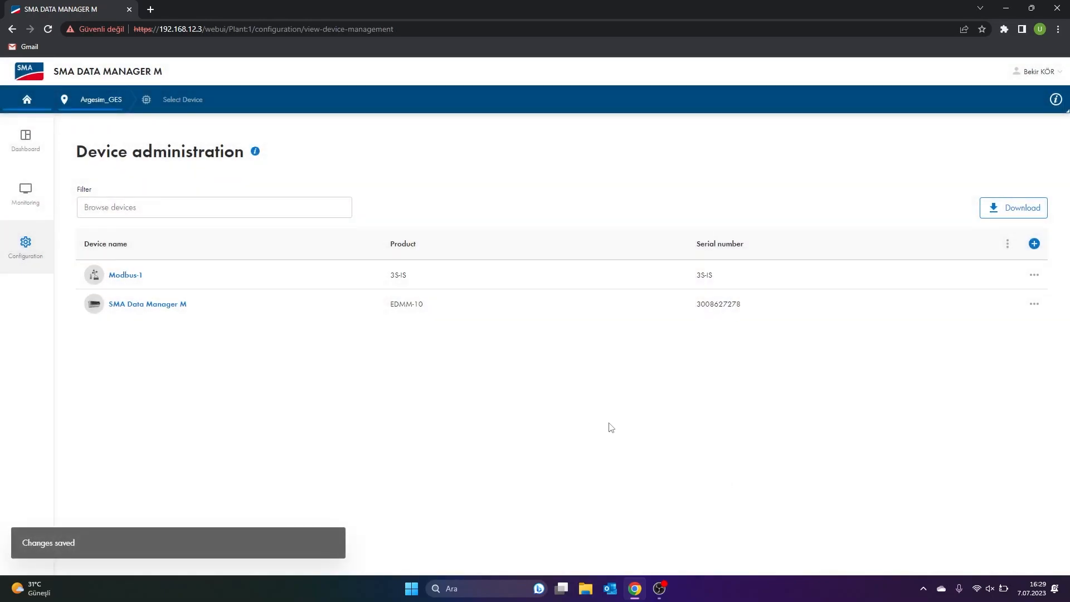
# Step: Display Modbus-1's live monitoring values: 5.90 m/s wind, 29.5/29.2 °C, 7.4 W/m² insolation
pyautogui.click(25, 194)
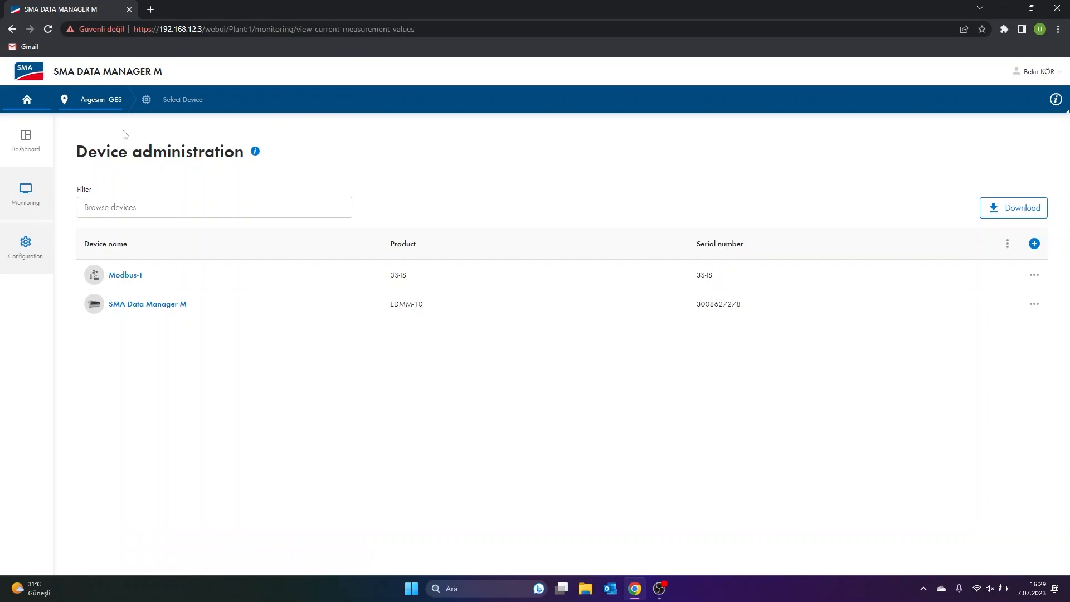
pyautogui.click(25, 140)
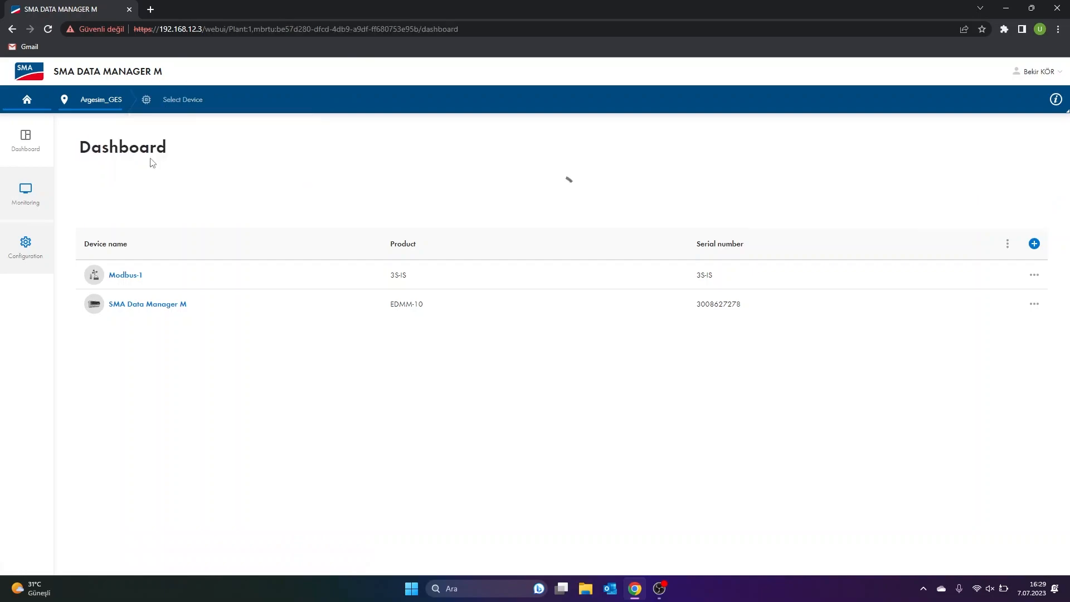
pyautogui.click(126, 274)
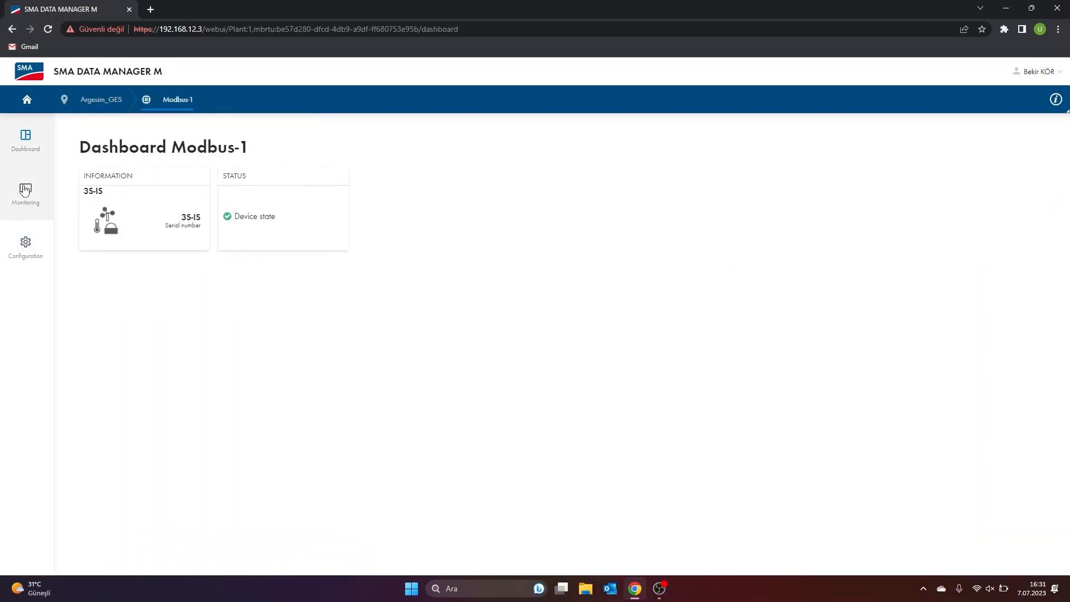
pyautogui.click(25, 194)
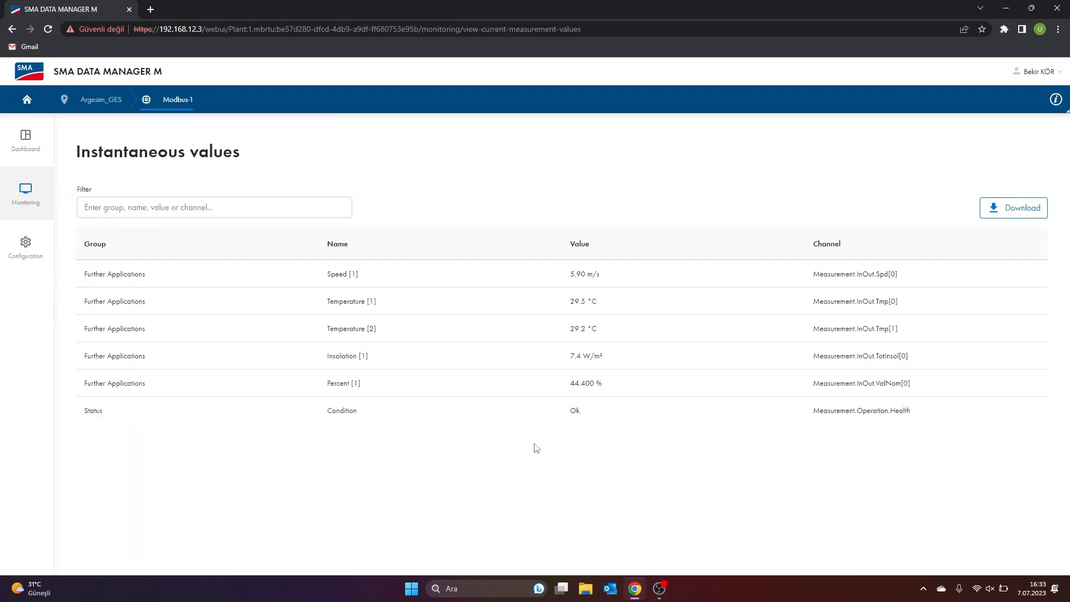